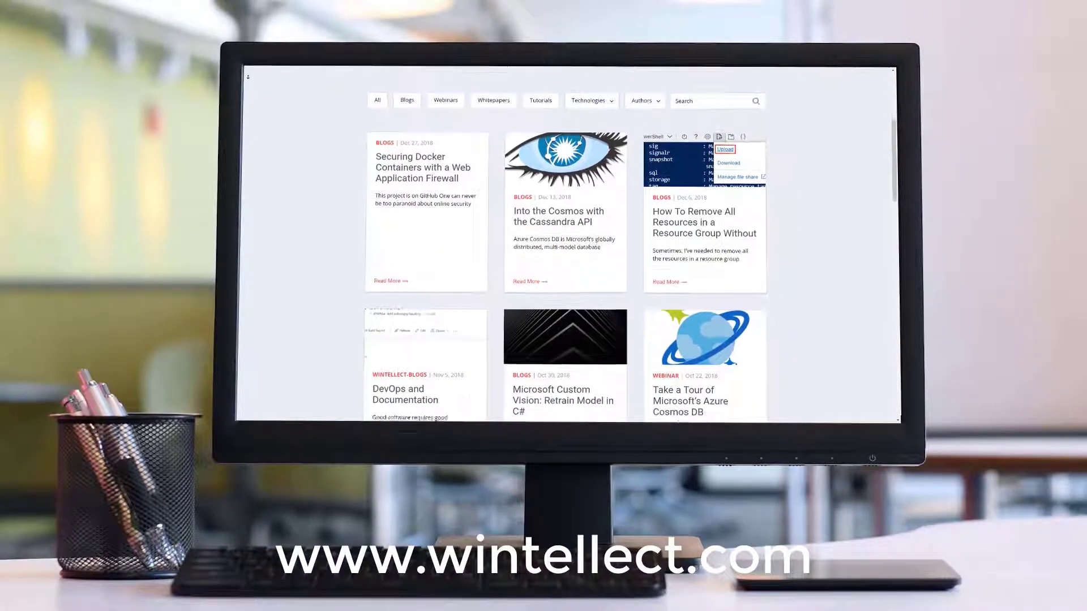
# - Subscribe to the WintellectNOW YouTube channel, taking it from 424 to 425 subscribers
pyautogui.scroll(-3)
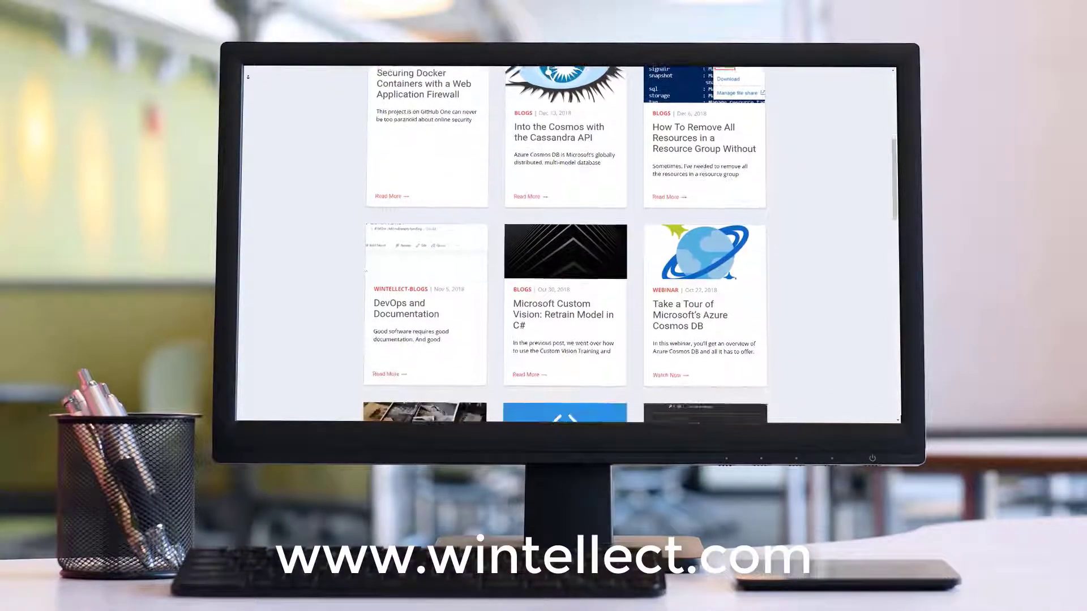
pyautogui.scroll(-3)
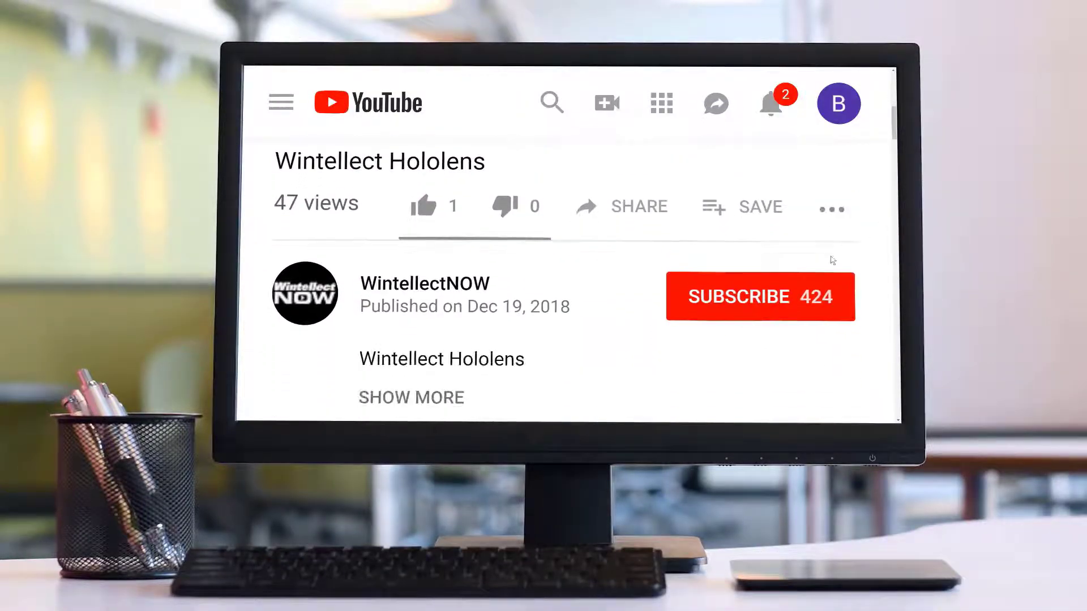
pyautogui.click(759, 296)
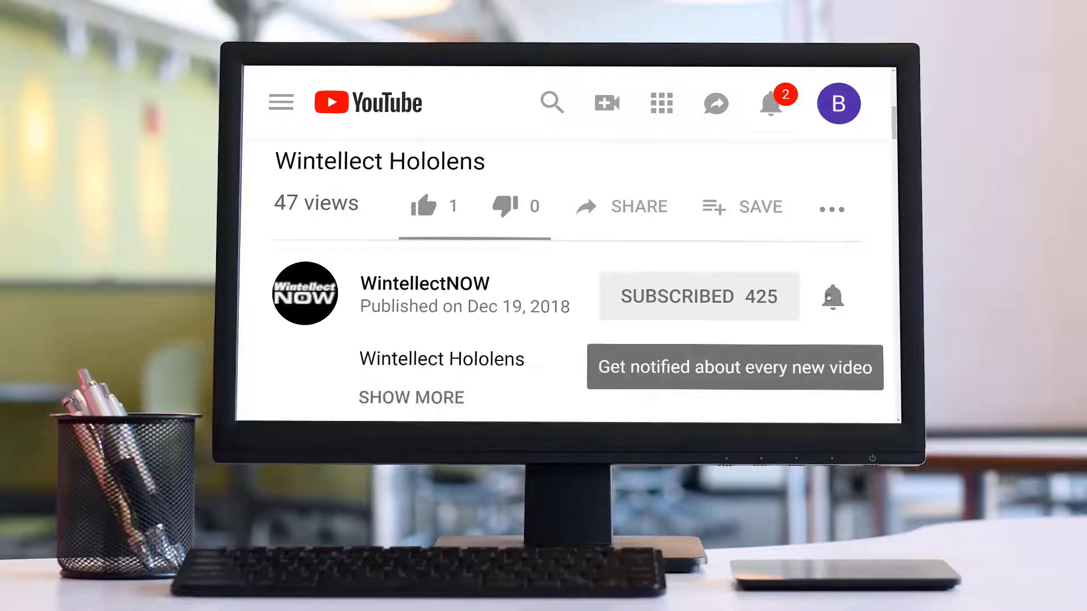
pyautogui.click(832, 297)
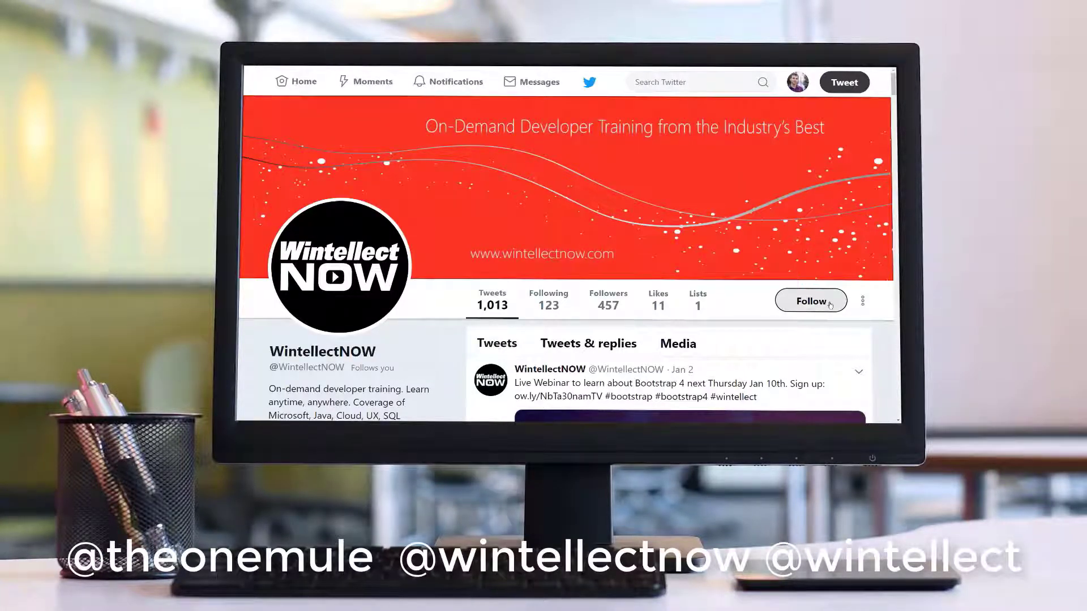
# - Follow WintellectNOW on Twitter and browse Blaize Stewart's container, blockchain and Kubernetes tweets
pyautogui.click(810, 300)
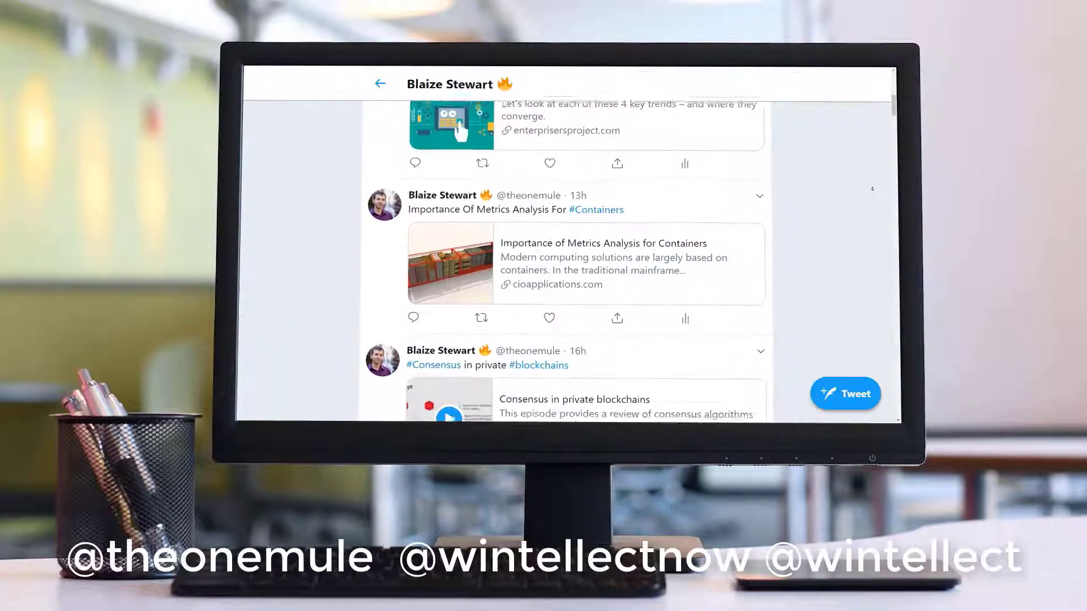
pyautogui.scroll(-3)
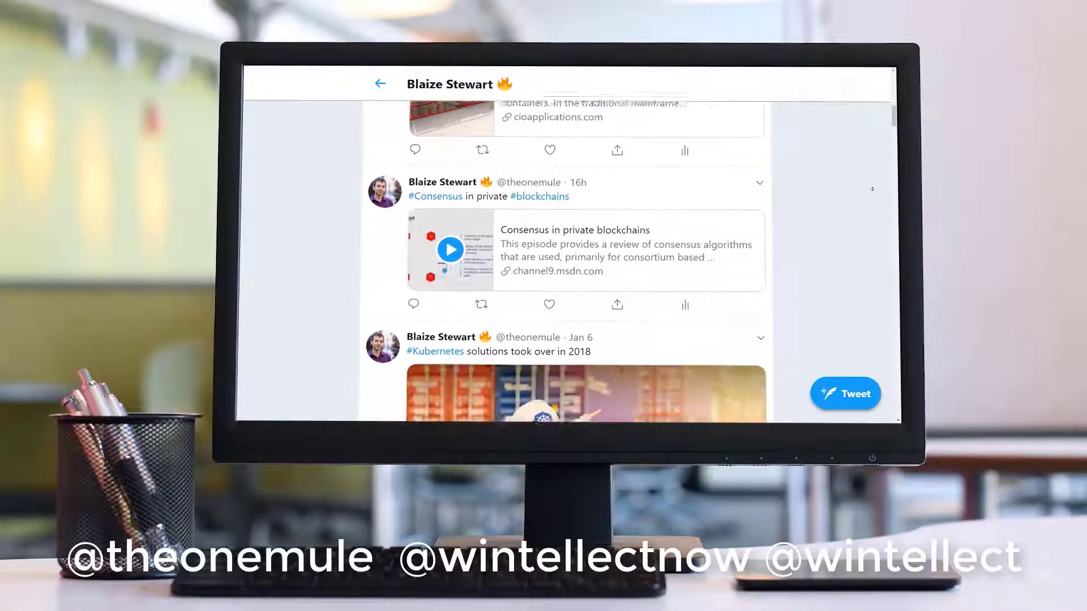
pyautogui.scroll(-3)
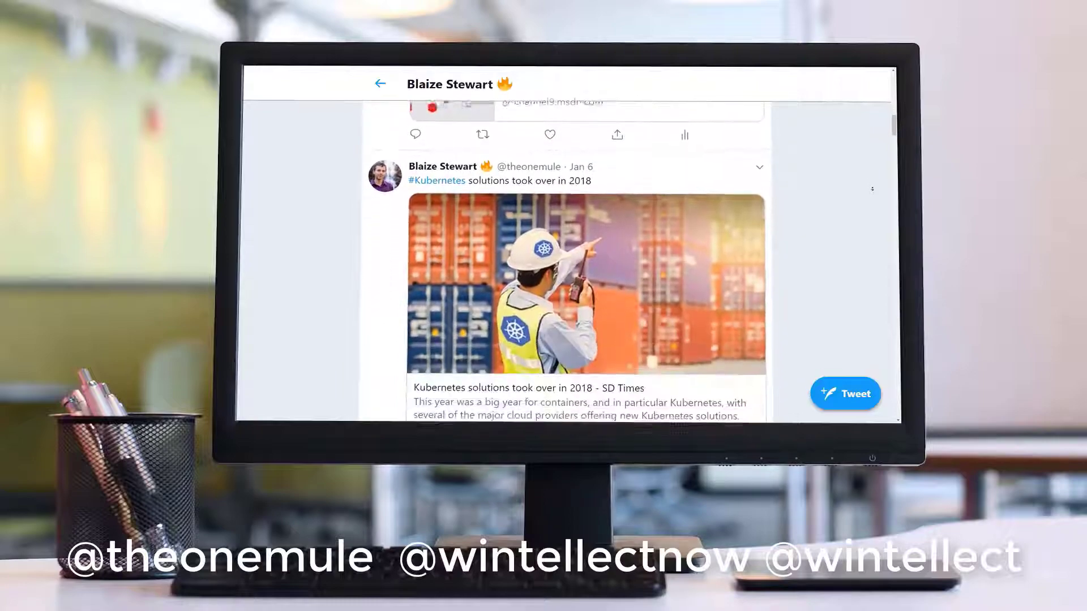